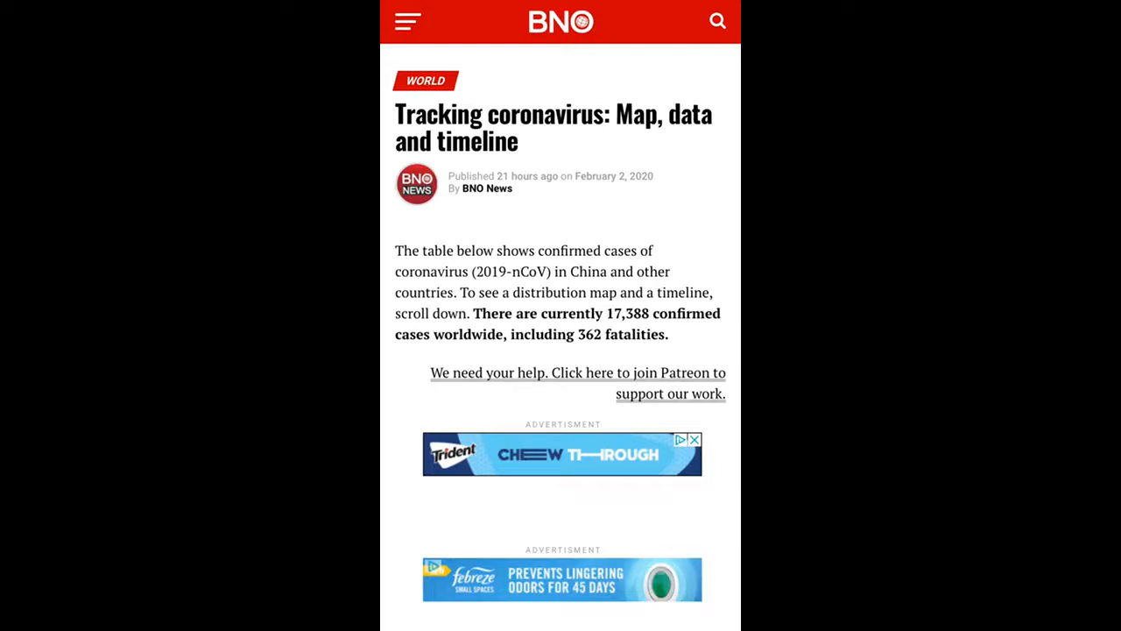
pyautogui.scroll(-3)
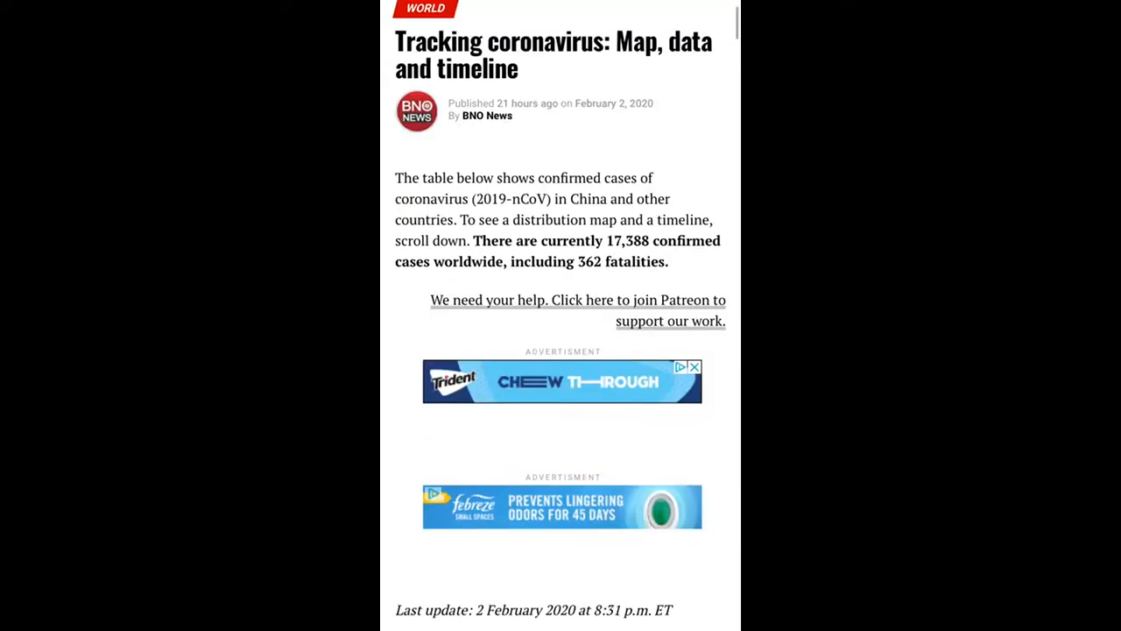
pyautogui.scroll(-3)
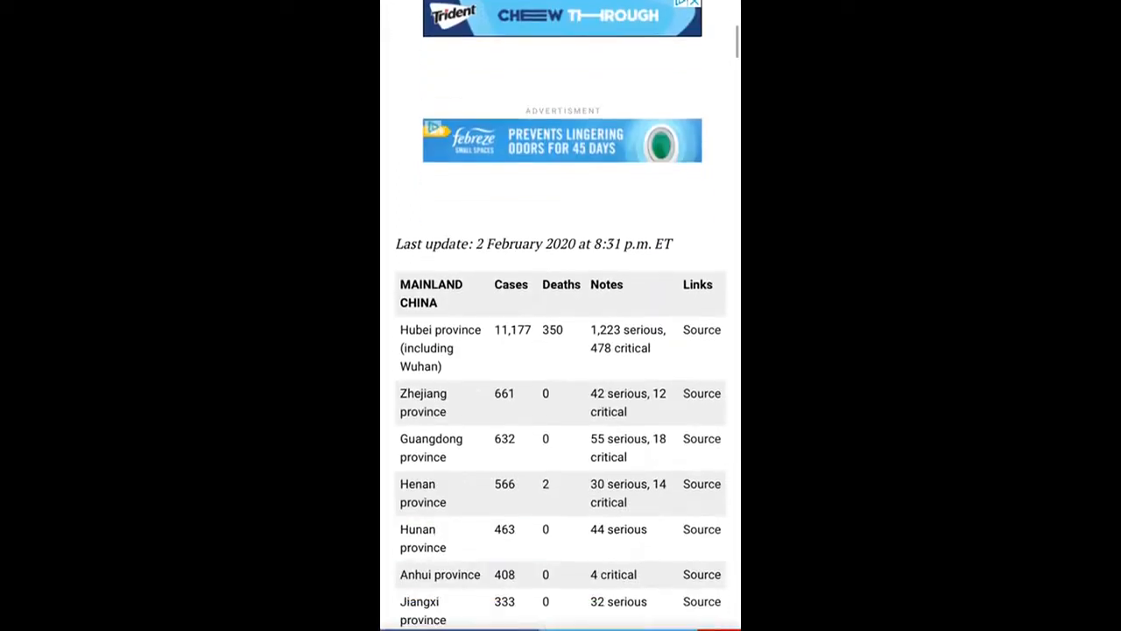
pyautogui.scroll(-3)
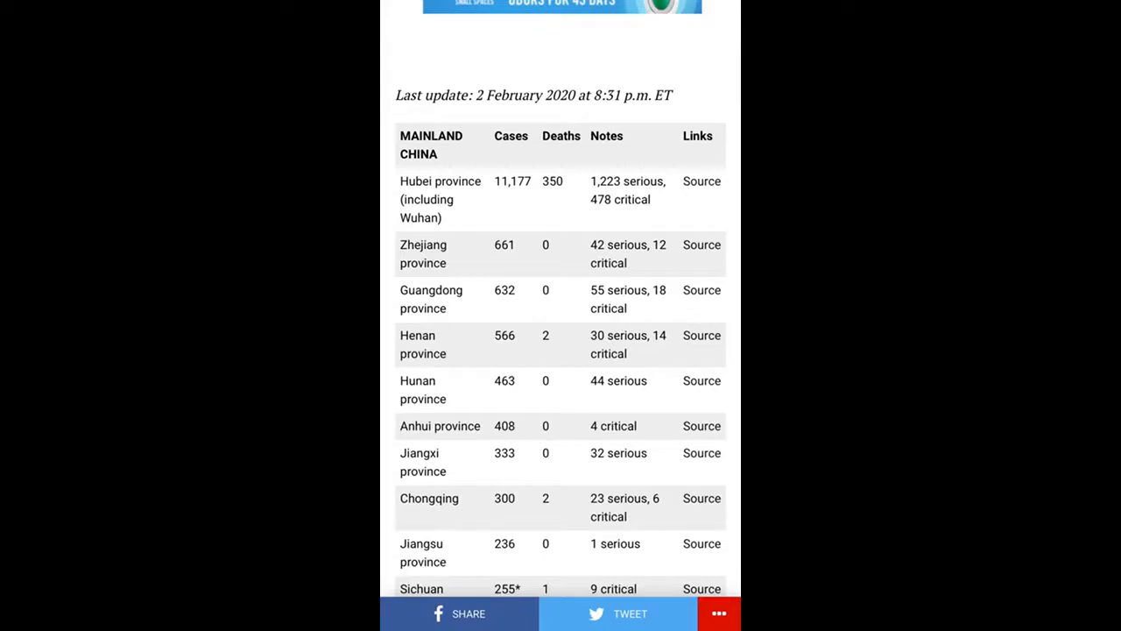
pyautogui.scroll(-3)
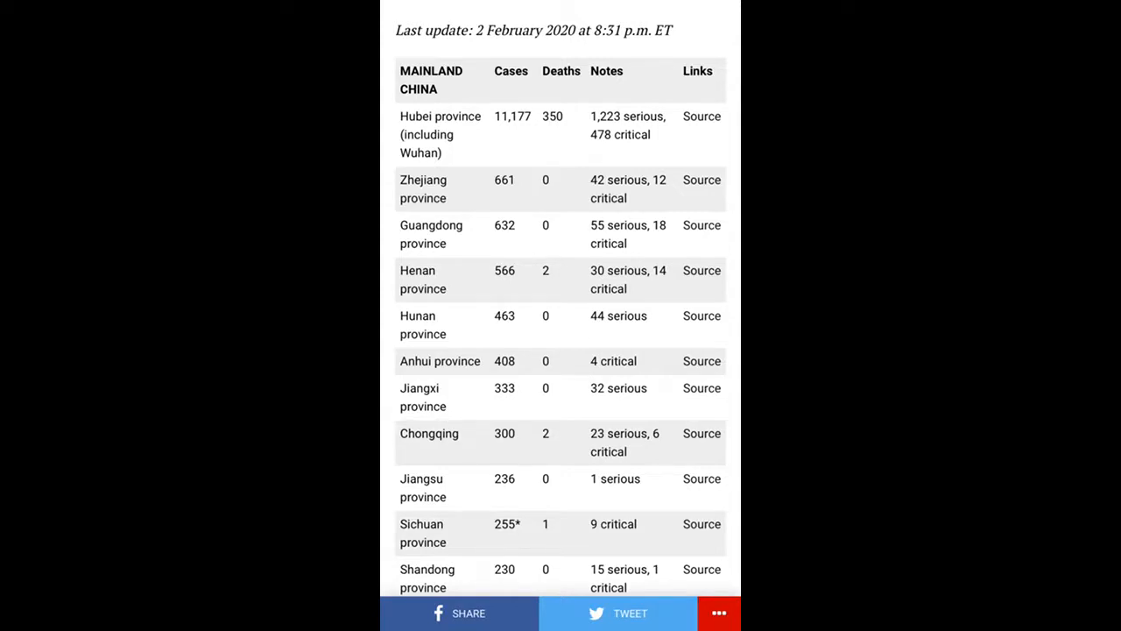
pyautogui.scroll(-3)
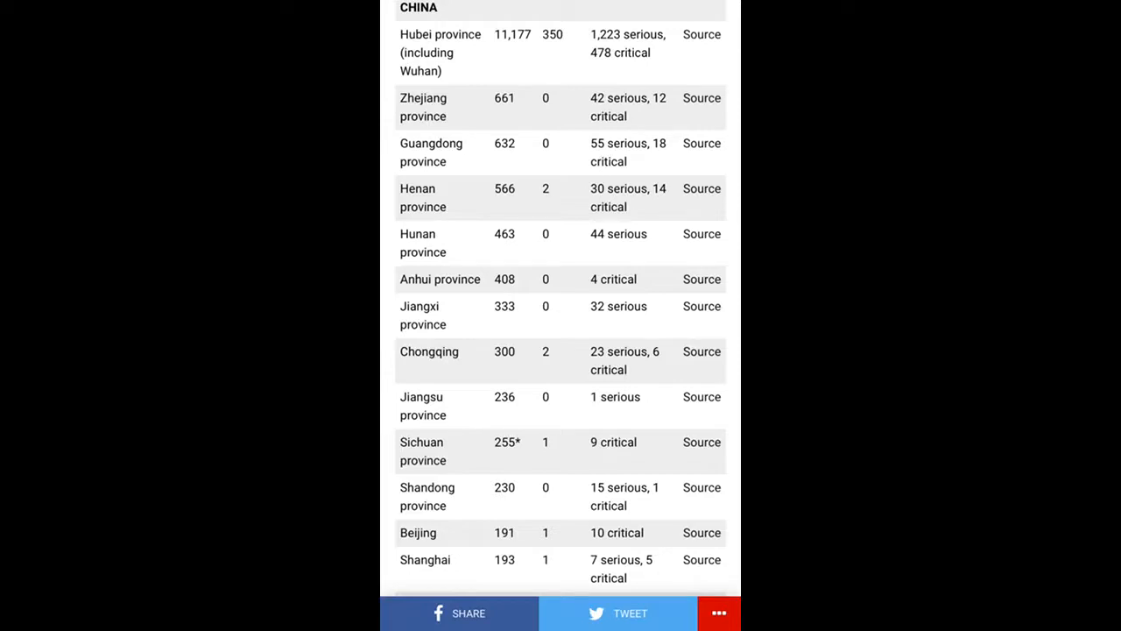
pyautogui.scroll(-3)
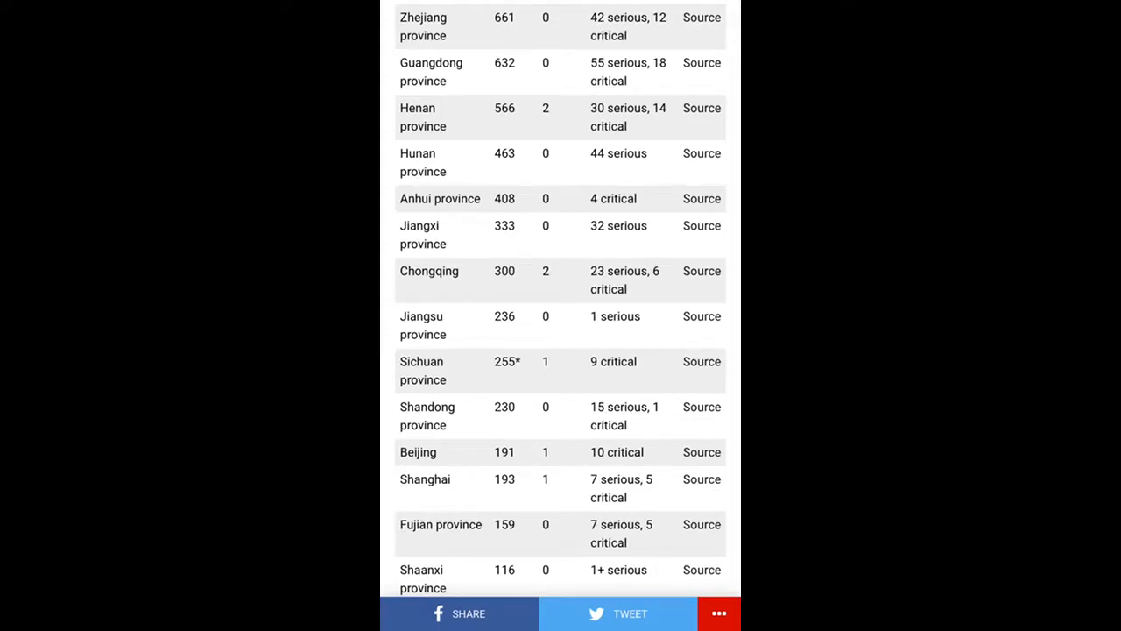
pyautogui.scroll(-3)
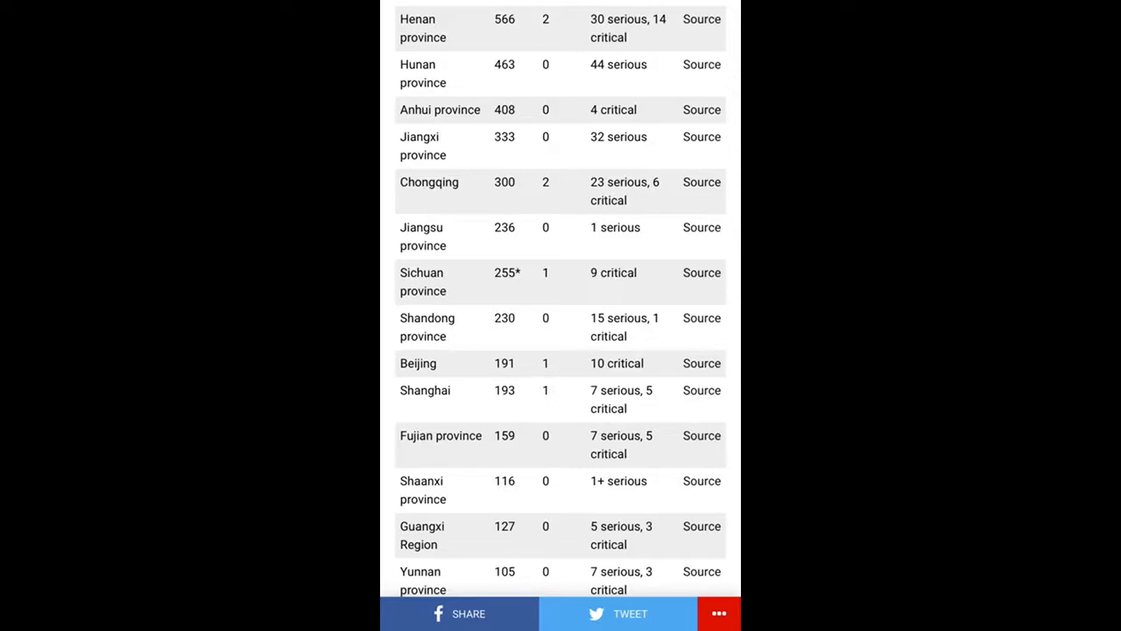
pyautogui.scroll(-3)
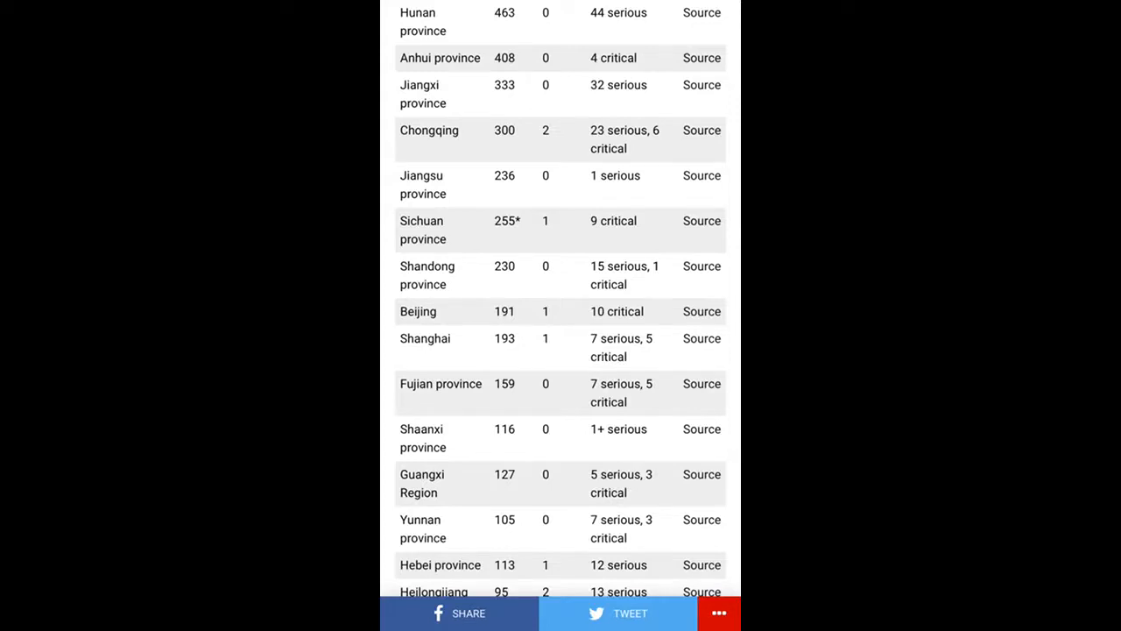
pyautogui.scroll(-3)
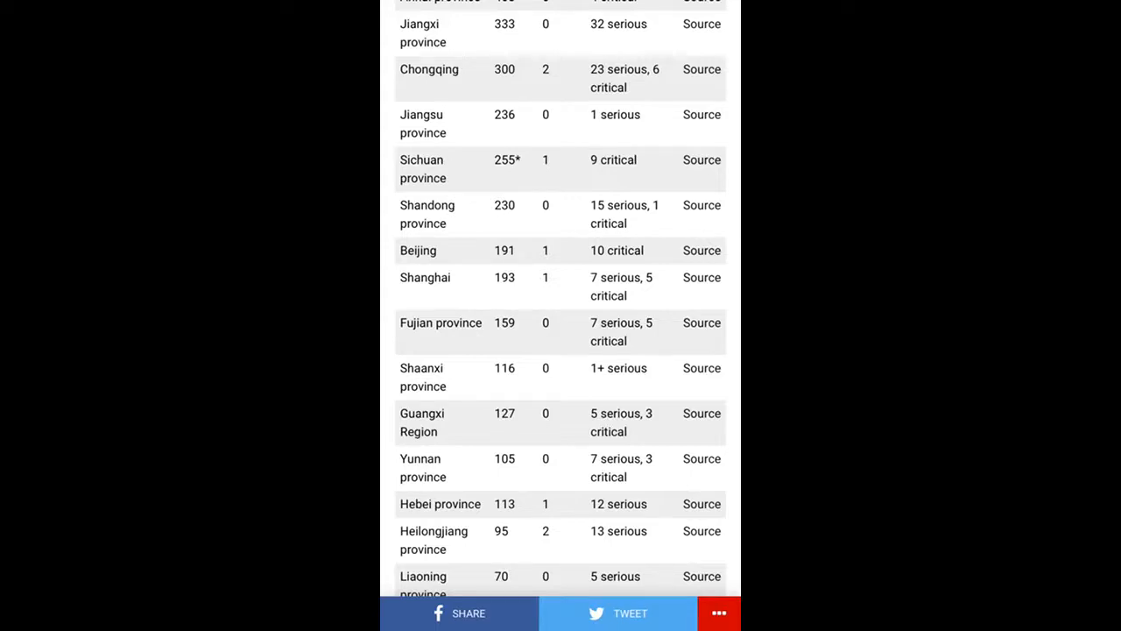
pyautogui.scroll(-3)
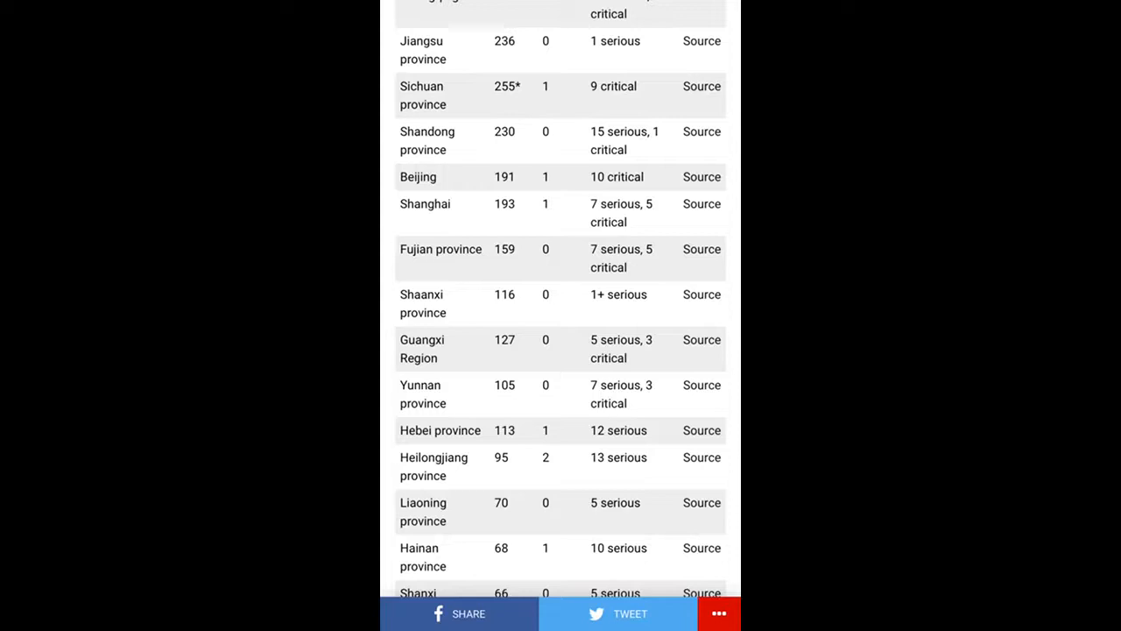
pyautogui.scroll(-3)
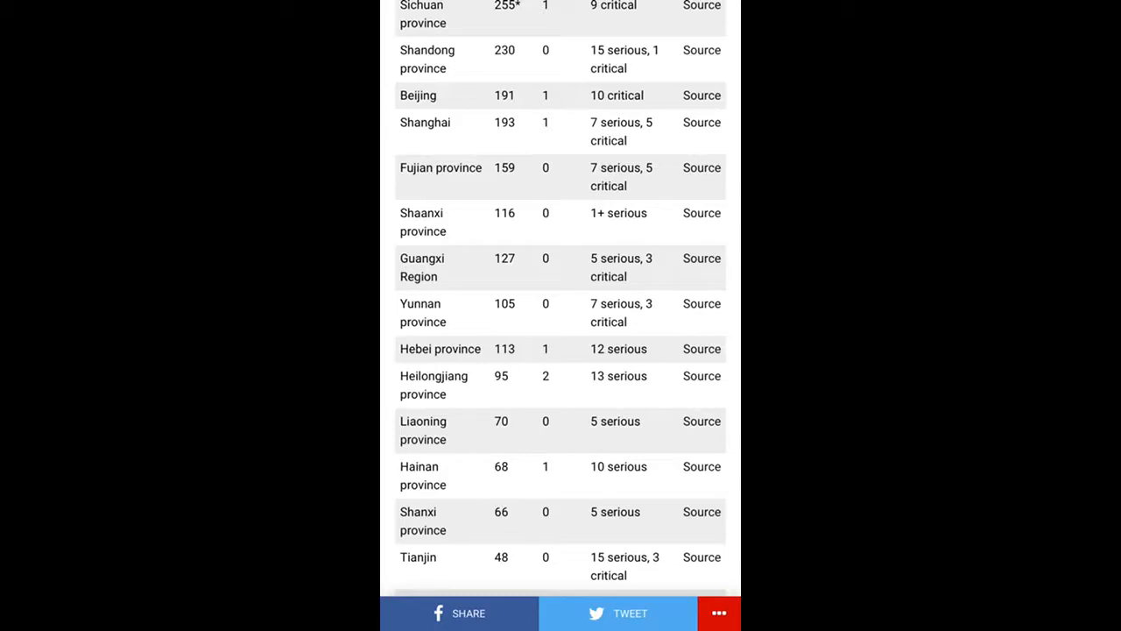
pyautogui.scroll(-3)
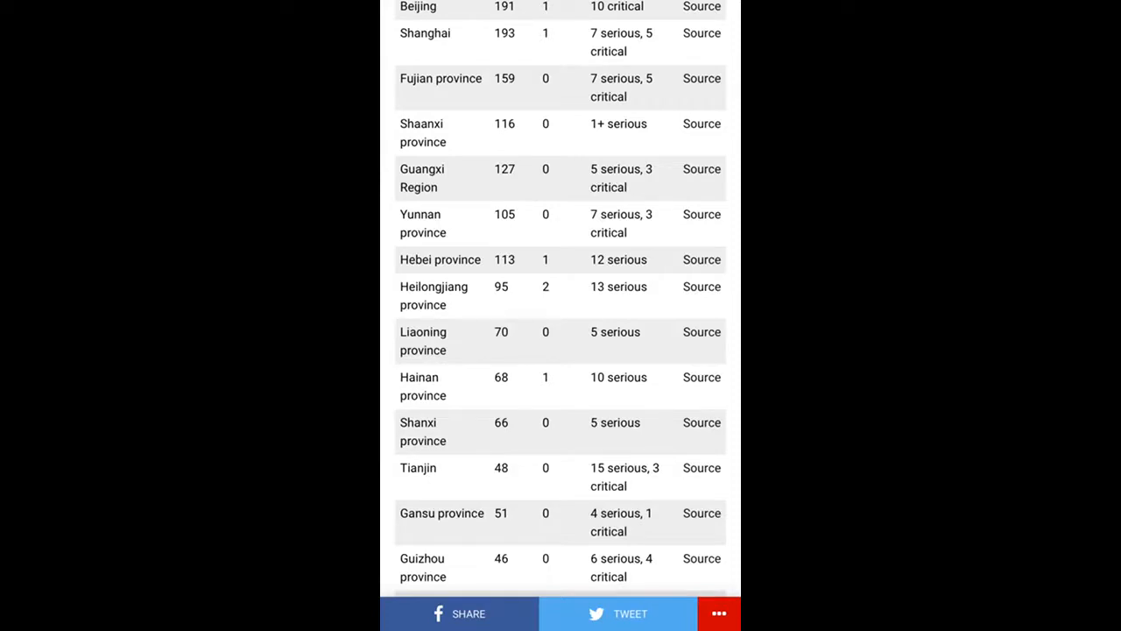
pyautogui.scroll(-3)
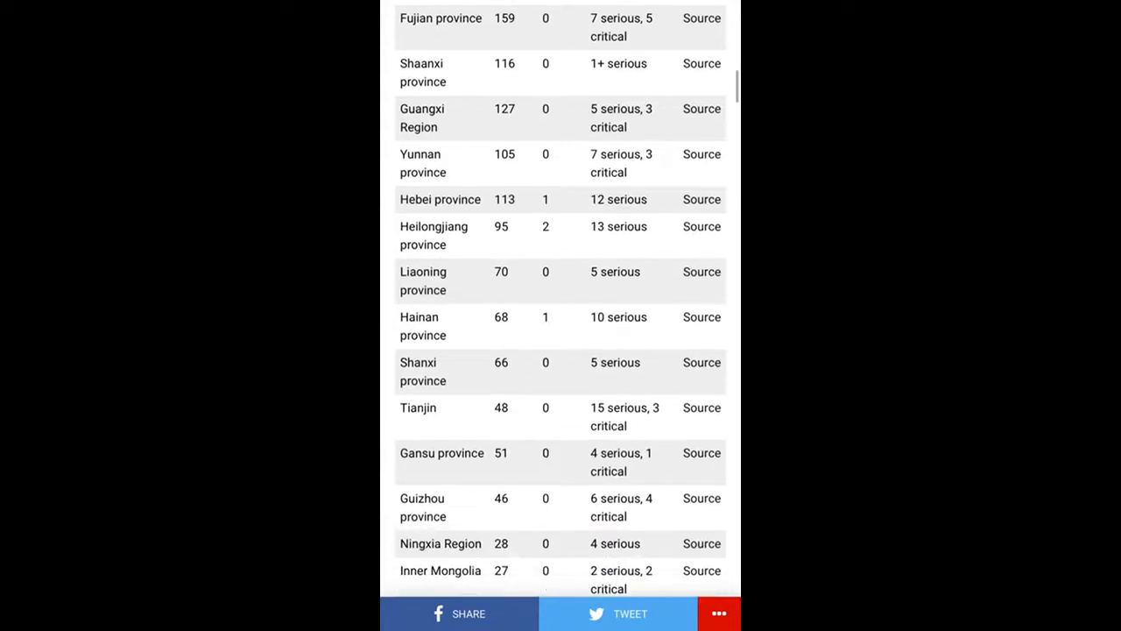
pyautogui.scroll(-3)
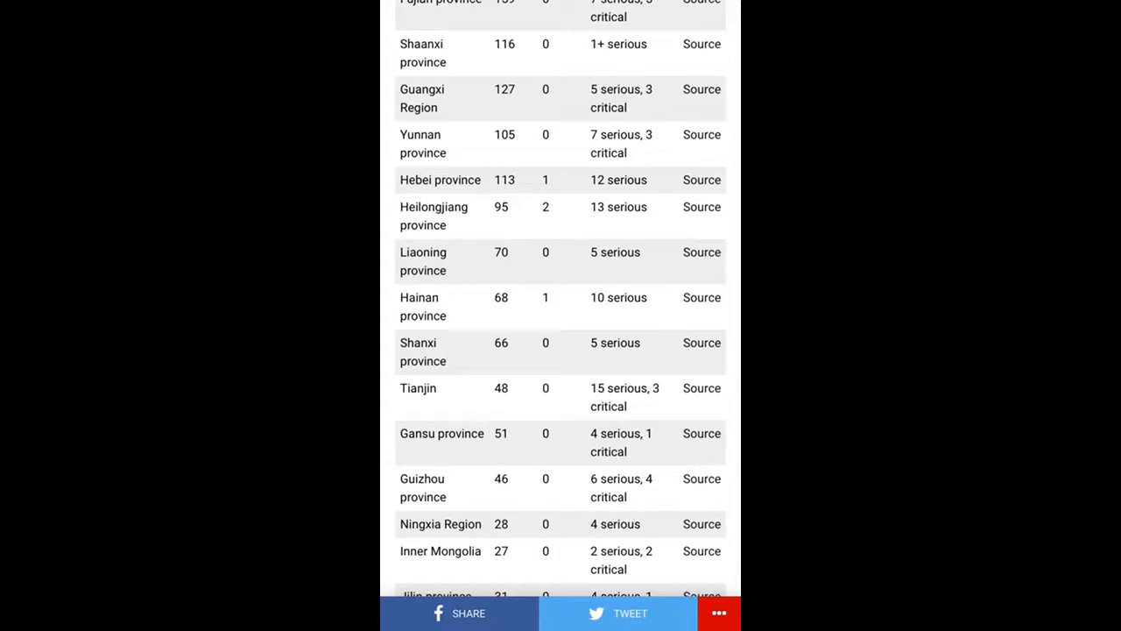
pyautogui.scroll(-3)
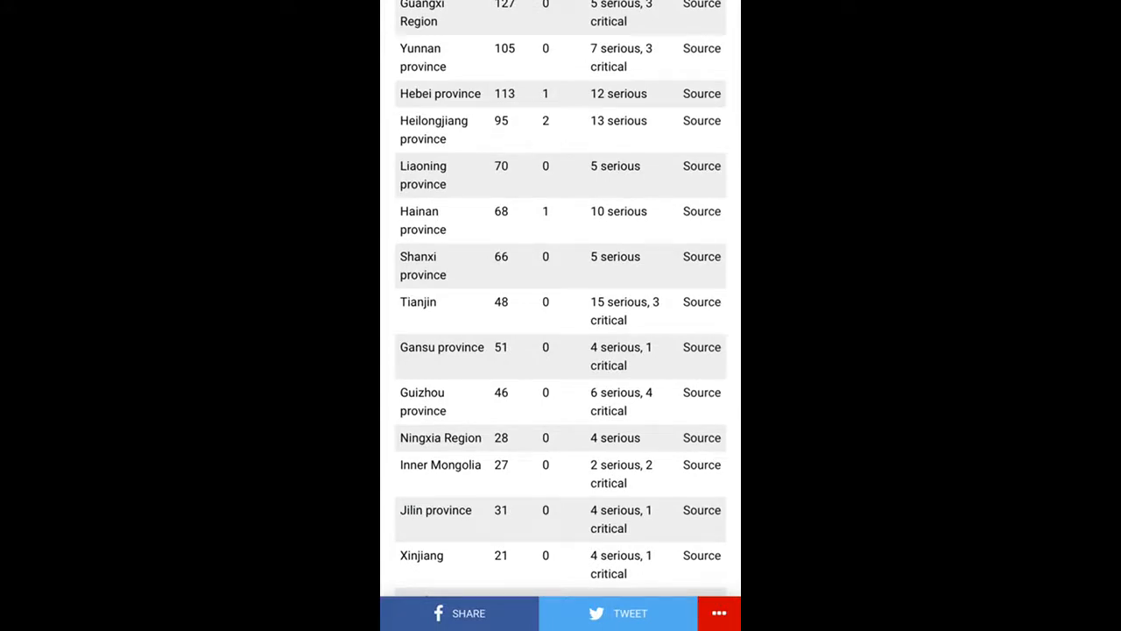
pyautogui.scroll(-3)
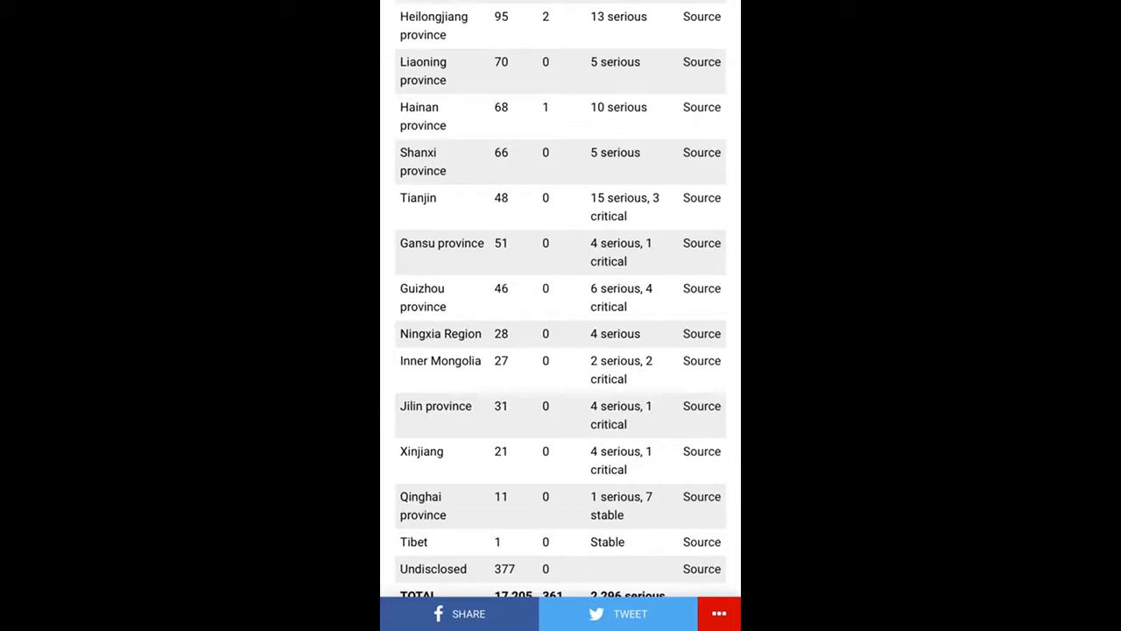
pyautogui.scroll(-3)
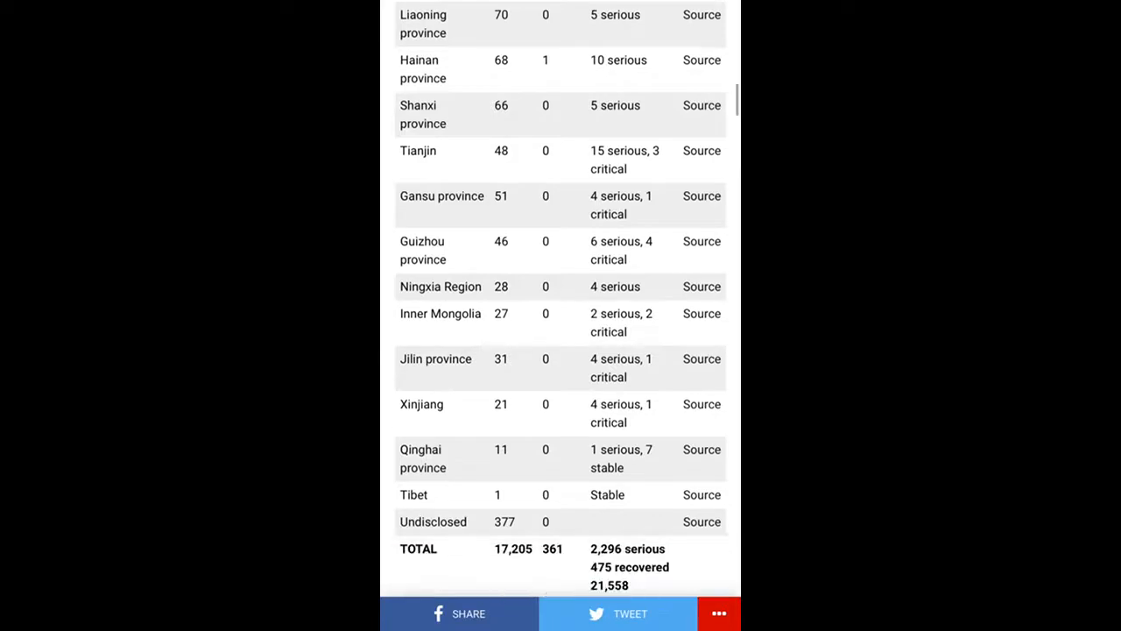
pyautogui.scroll(-3)
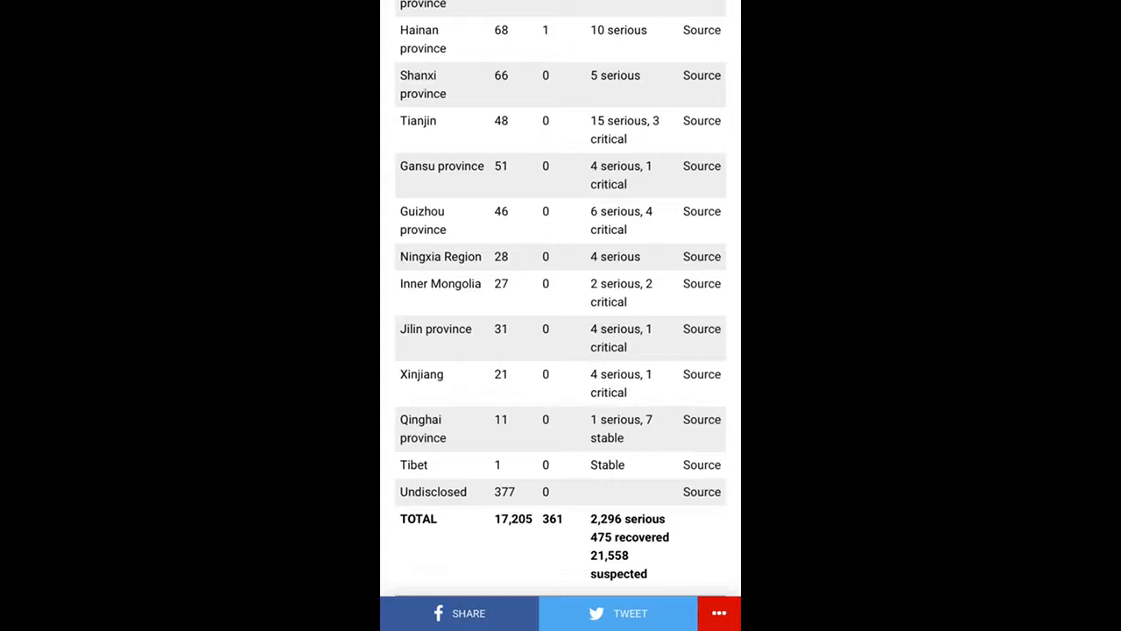
pyautogui.scroll(-3)
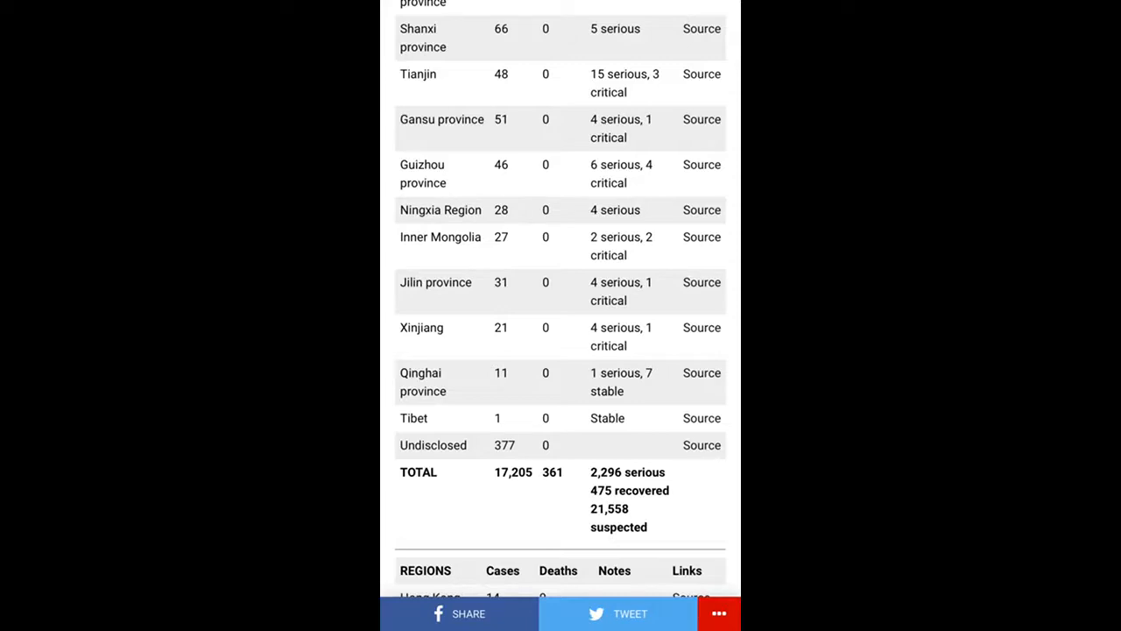
pyautogui.scroll(-3)
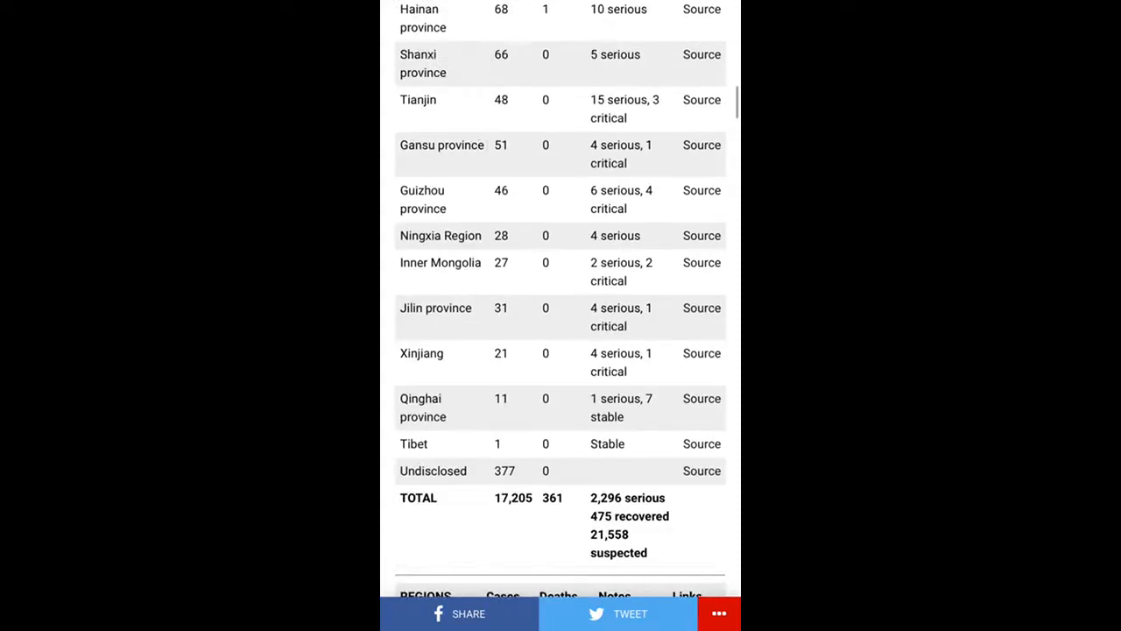
pyautogui.scroll(-3)
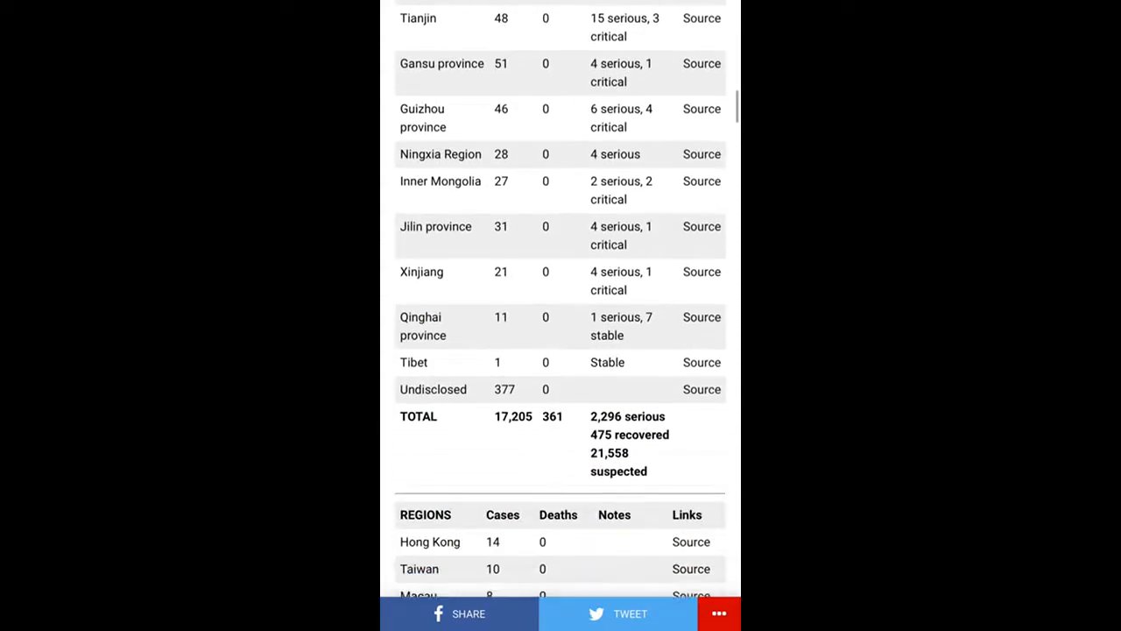
pyautogui.scroll(-3)
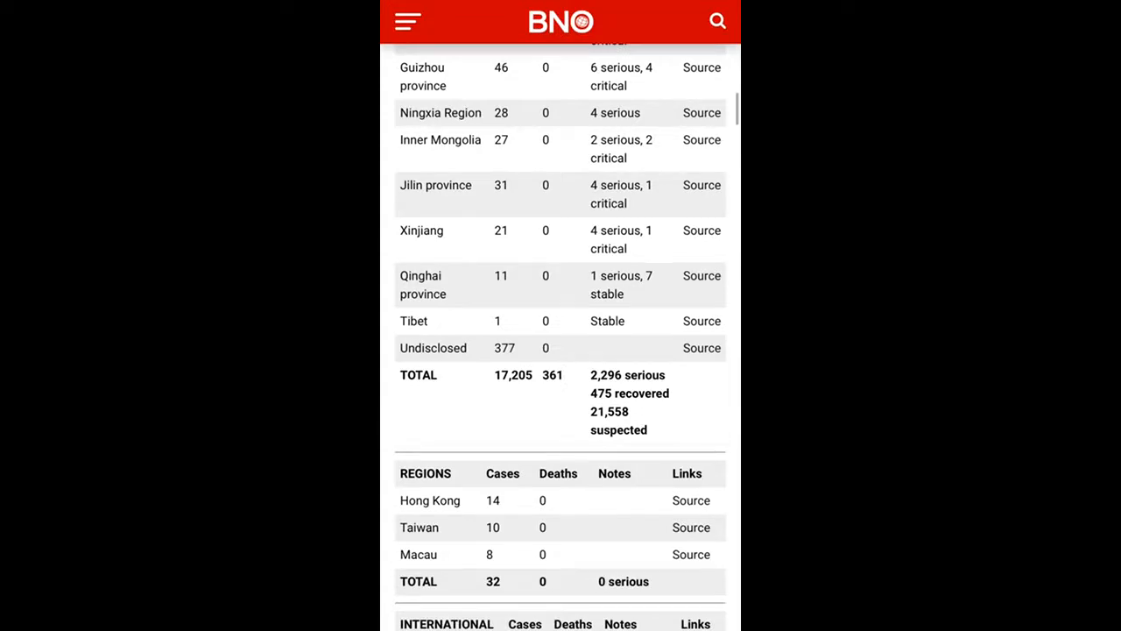
pyautogui.scroll(-3)
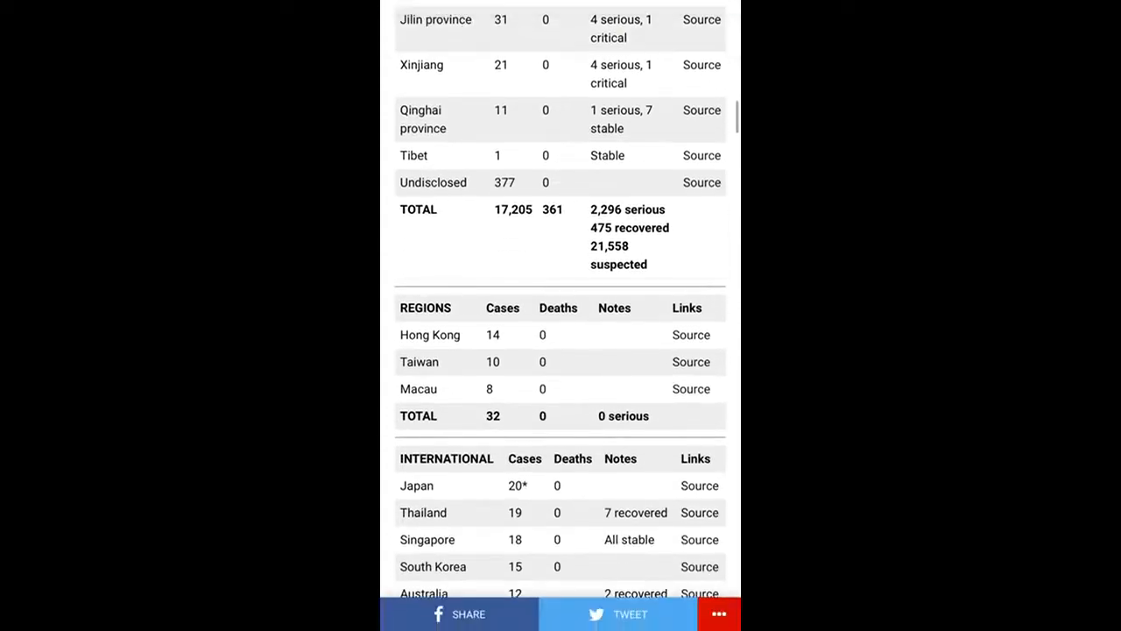
pyautogui.scroll(-3)
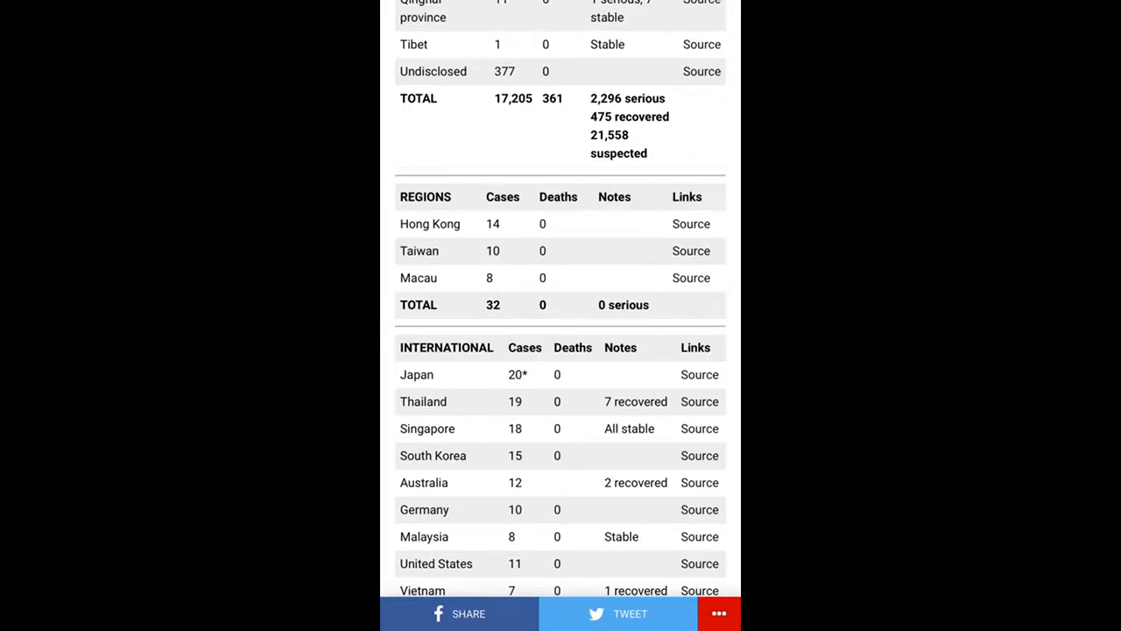
pyautogui.scroll(-3)
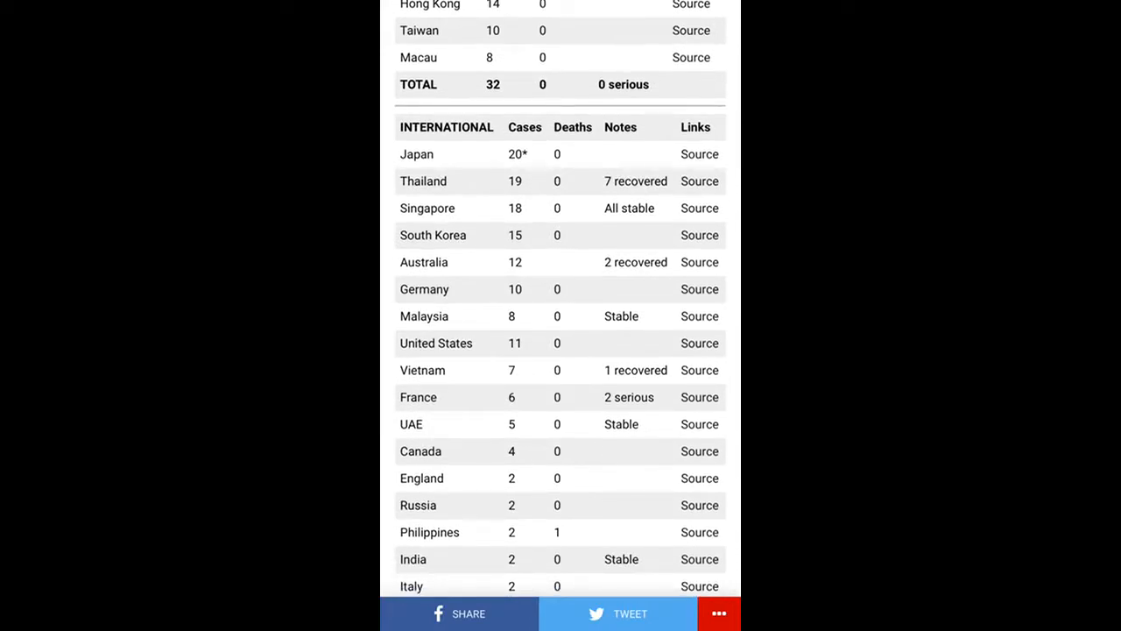
pyautogui.scroll(-3)
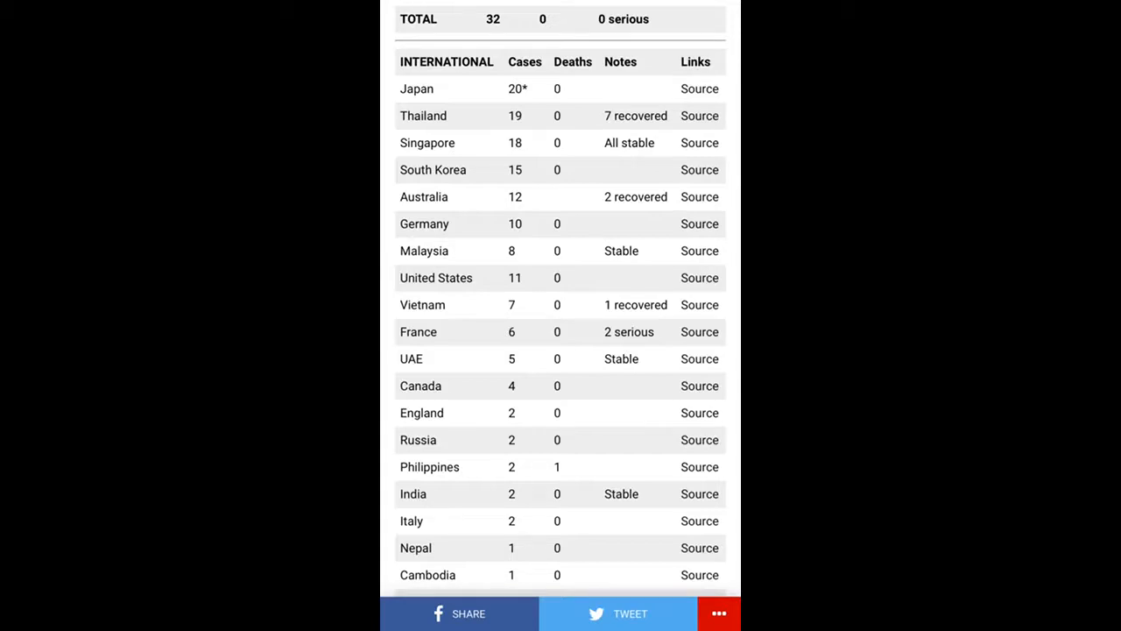
pyautogui.scroll(-3)
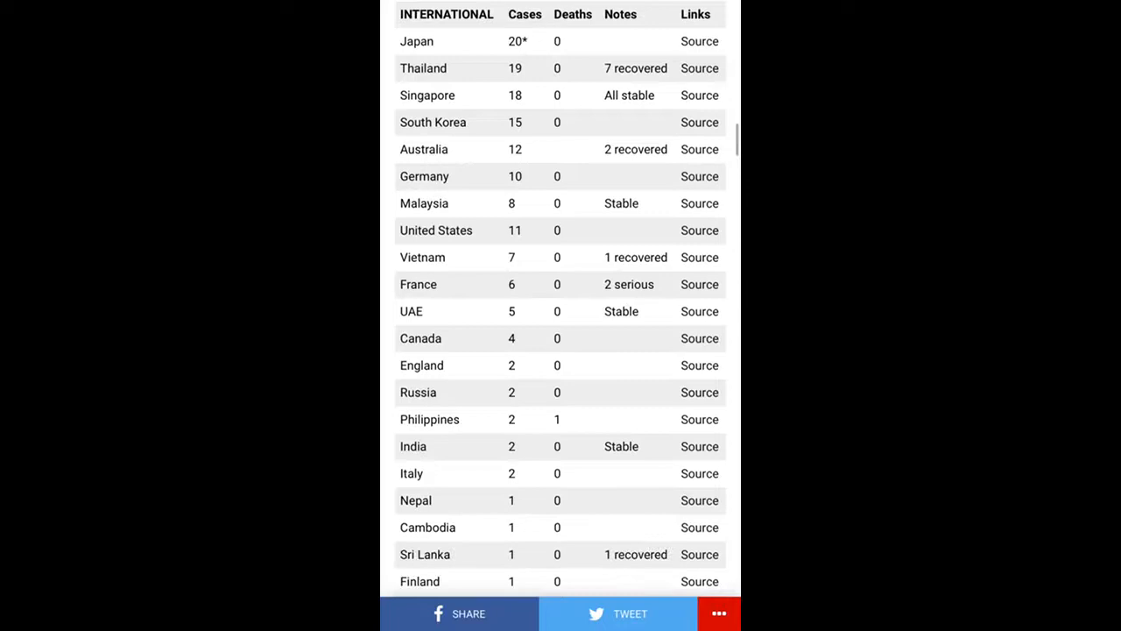
pyautogui.scroll(-3)
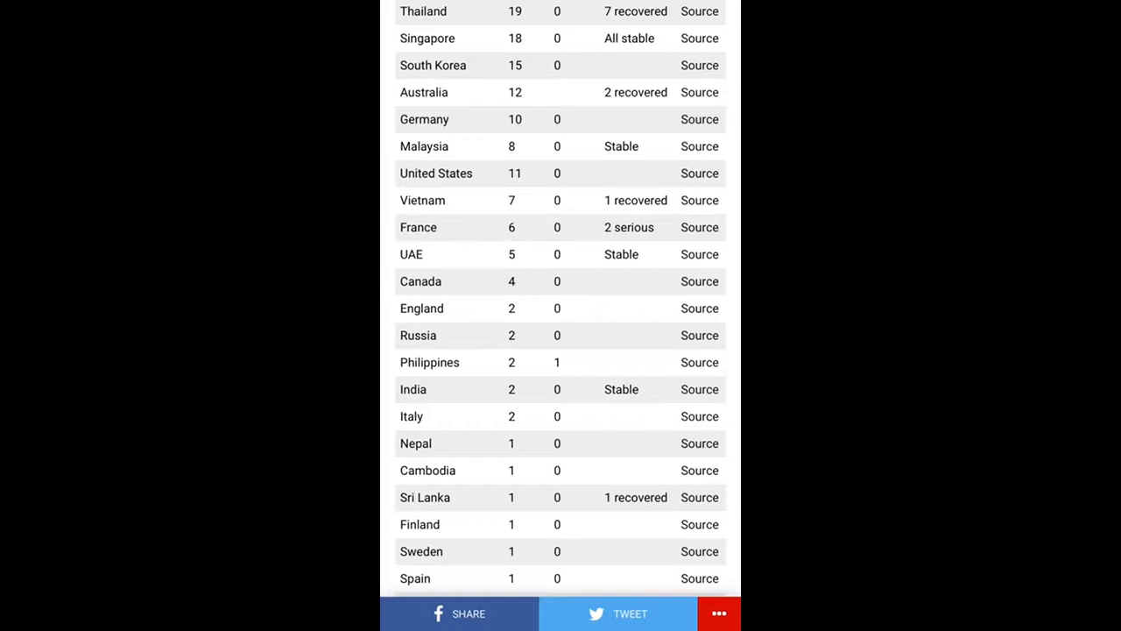
pyautogui.scroll(-3)
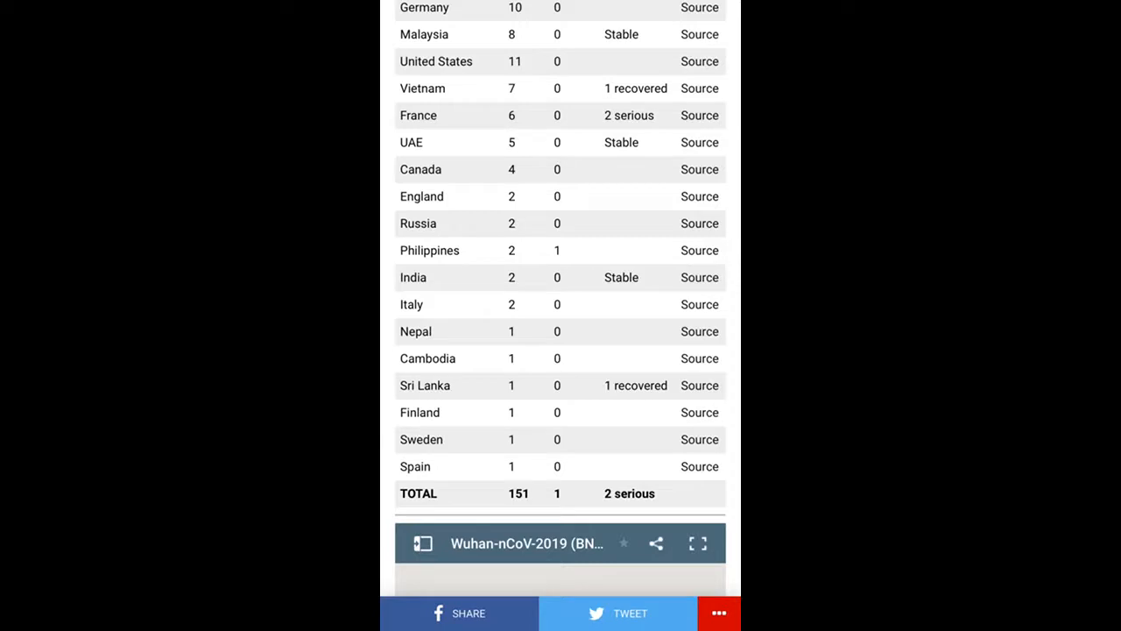
pyautogui.scroll(-3)
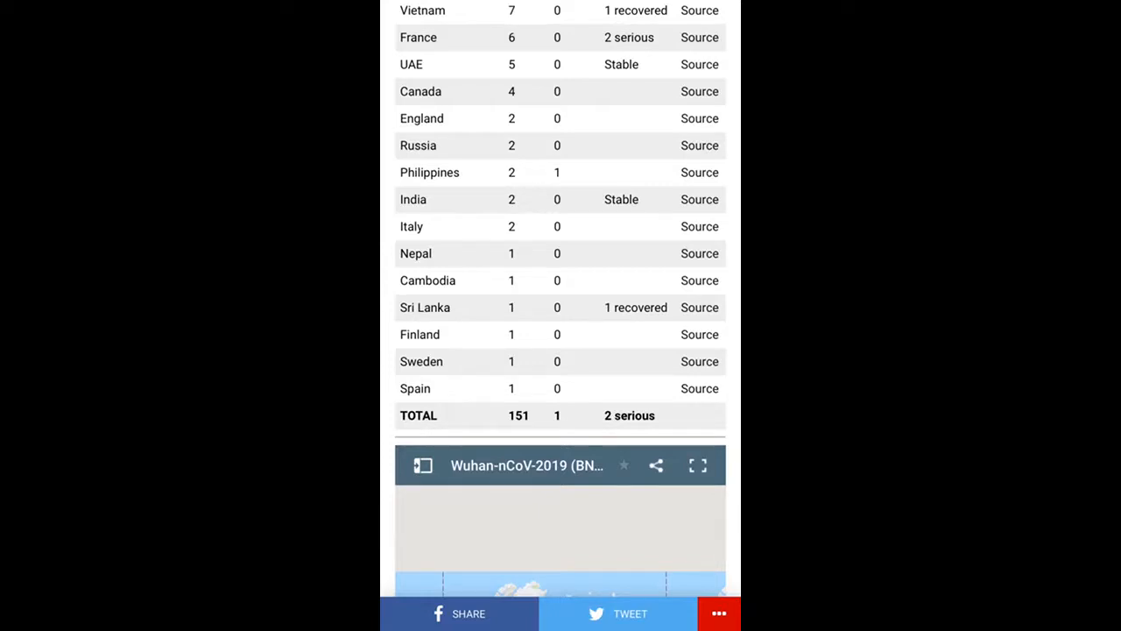
pyautogui.scroll(3)
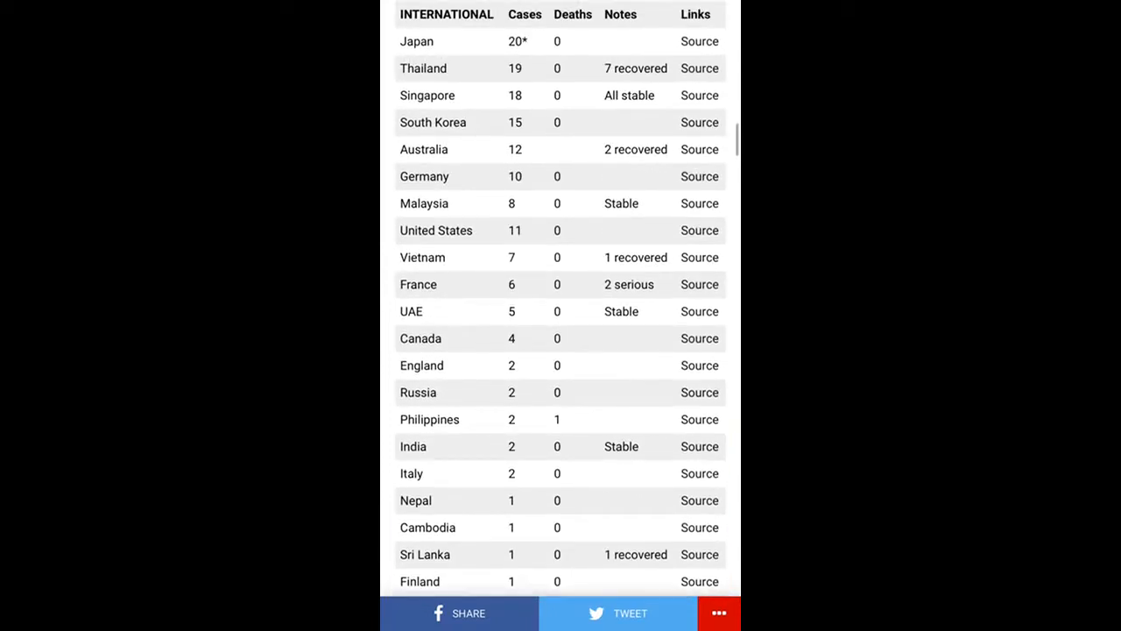
pyautogui.scroll(-3)
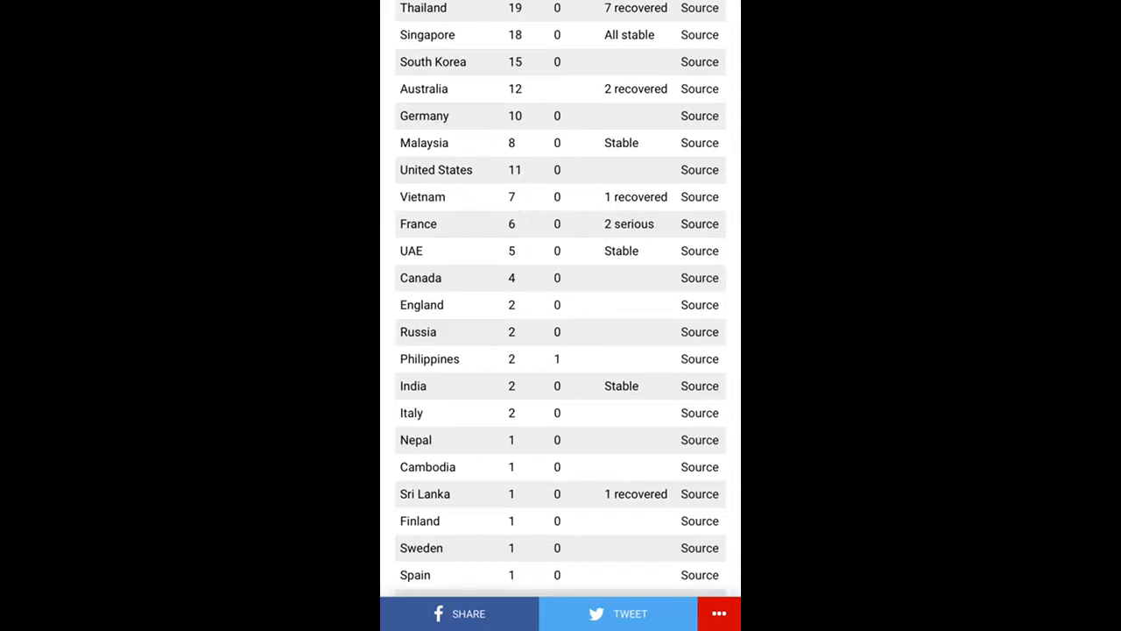
pyautogui.scroll(-3)
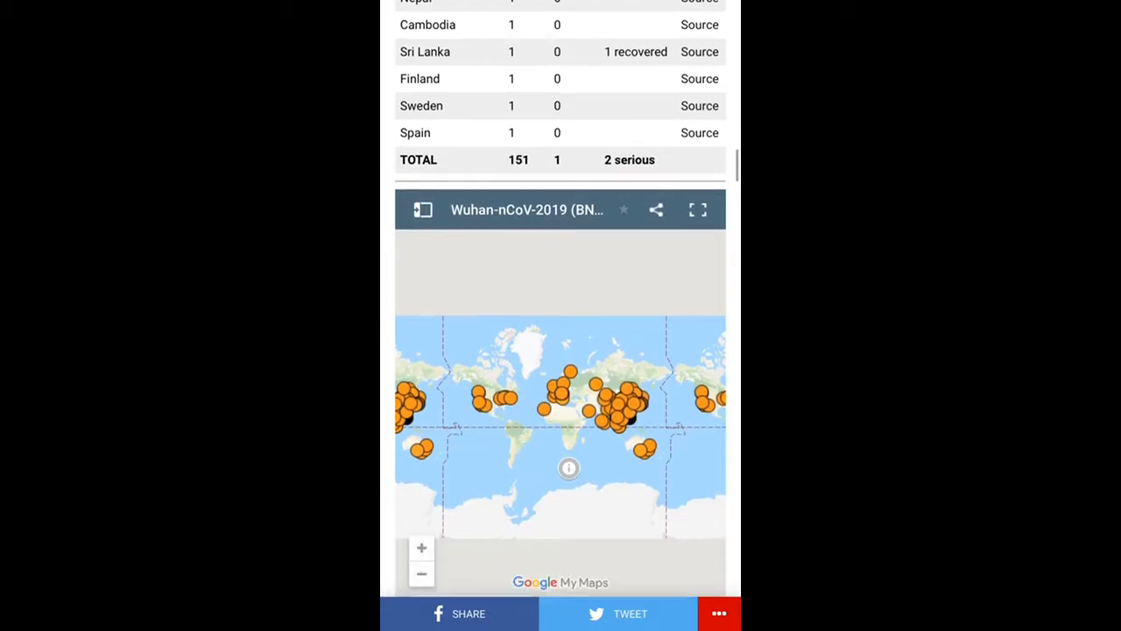
pyautogui.scroll(-3)
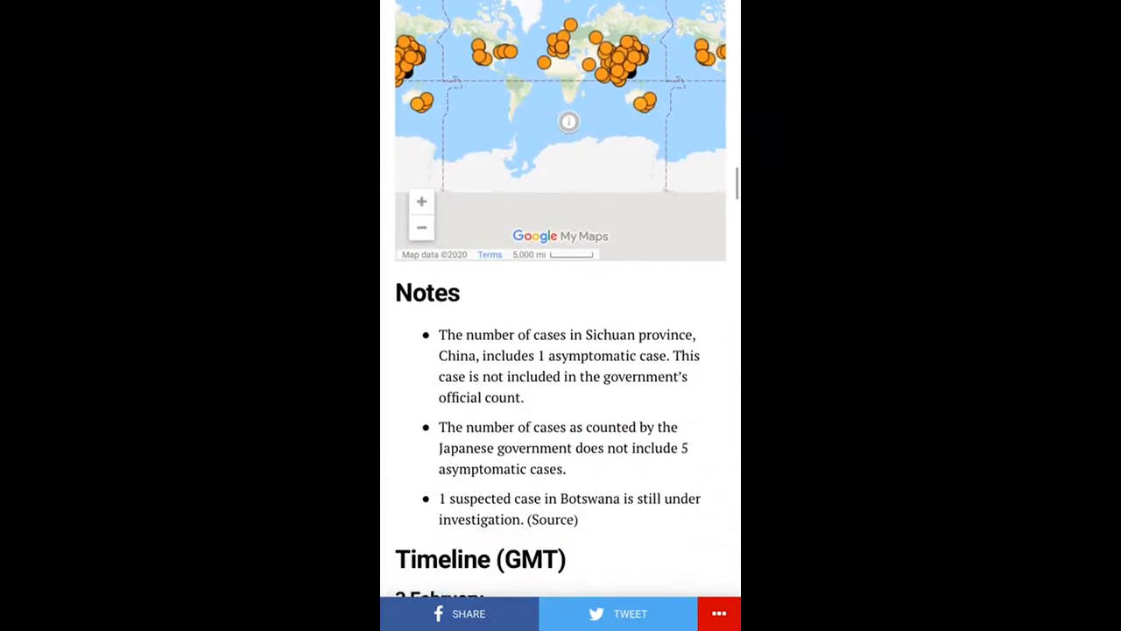
pyautogui.scroll(-3)
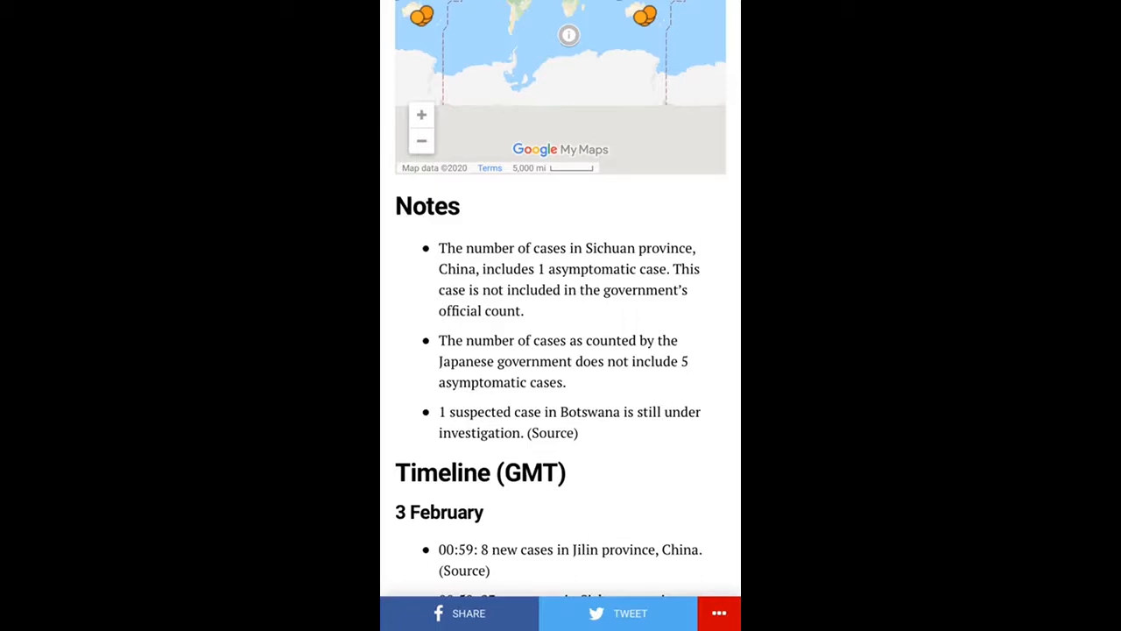
pyautogui.scroll(-3)
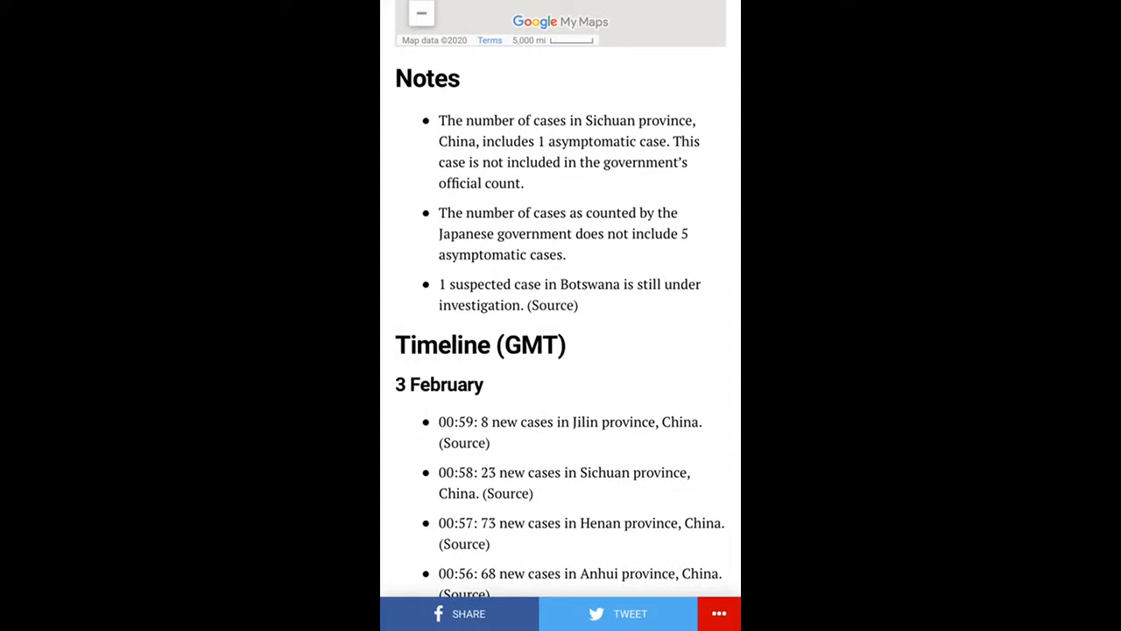
pyautogui.scroll(-3)
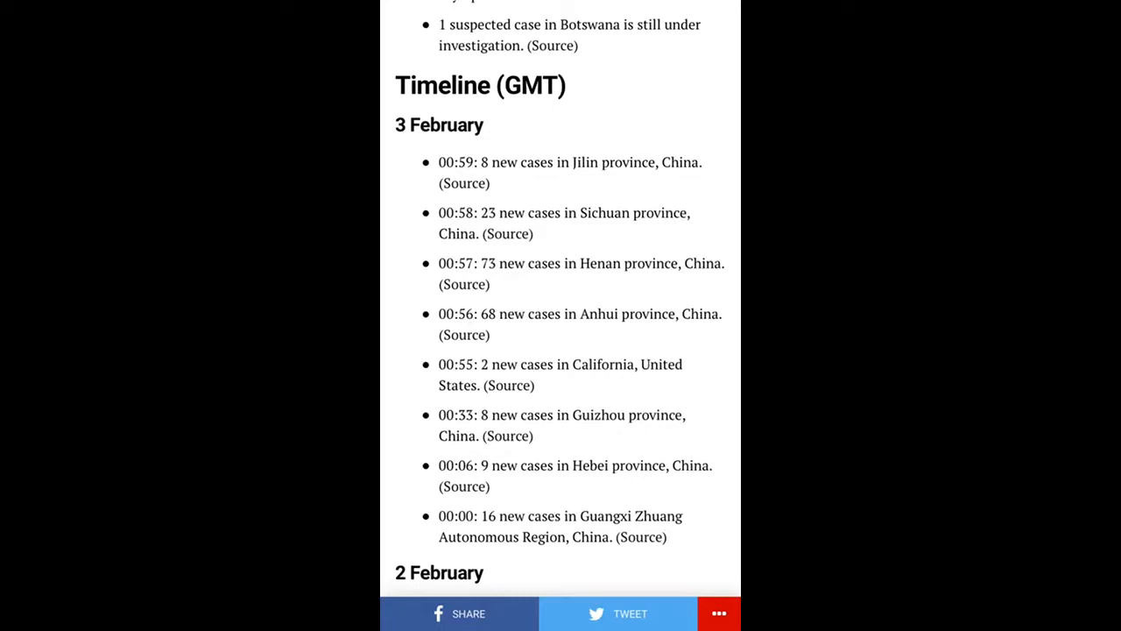
pyautogui.scroll(-3)
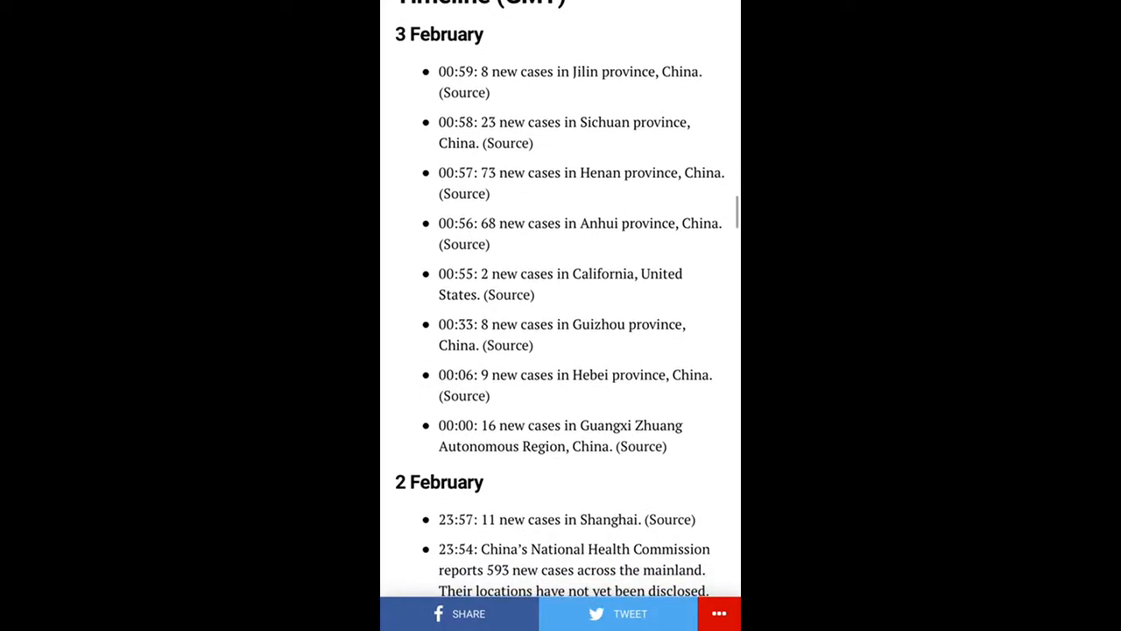
pyautogui.scroll(-3)
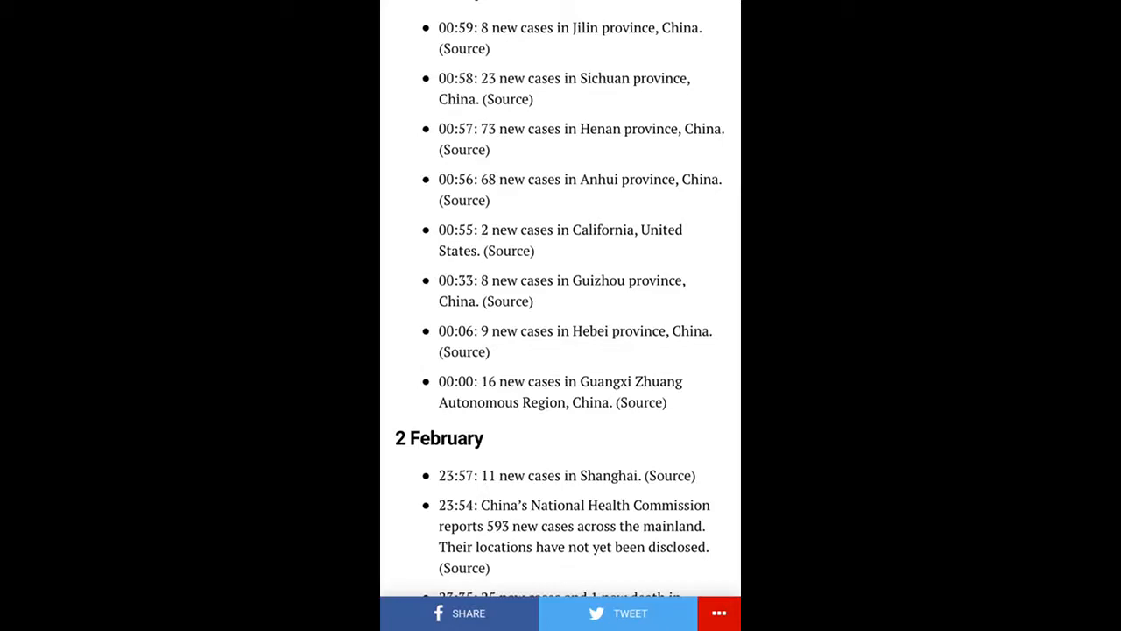
pyautogui.scroll(-3)
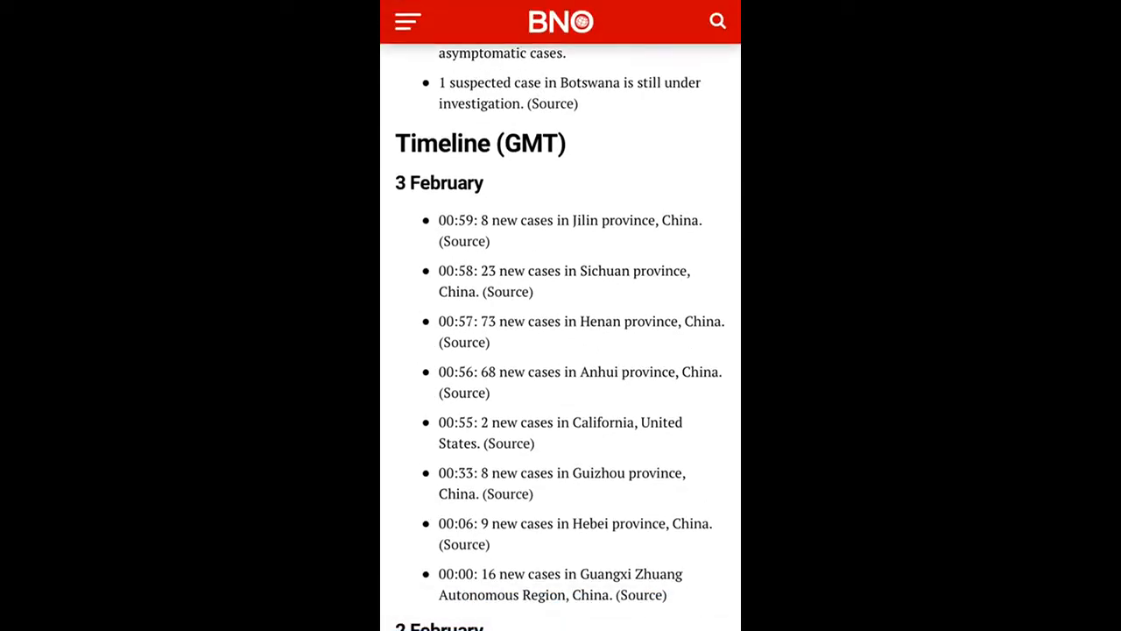
pyautogui.scroll(3)
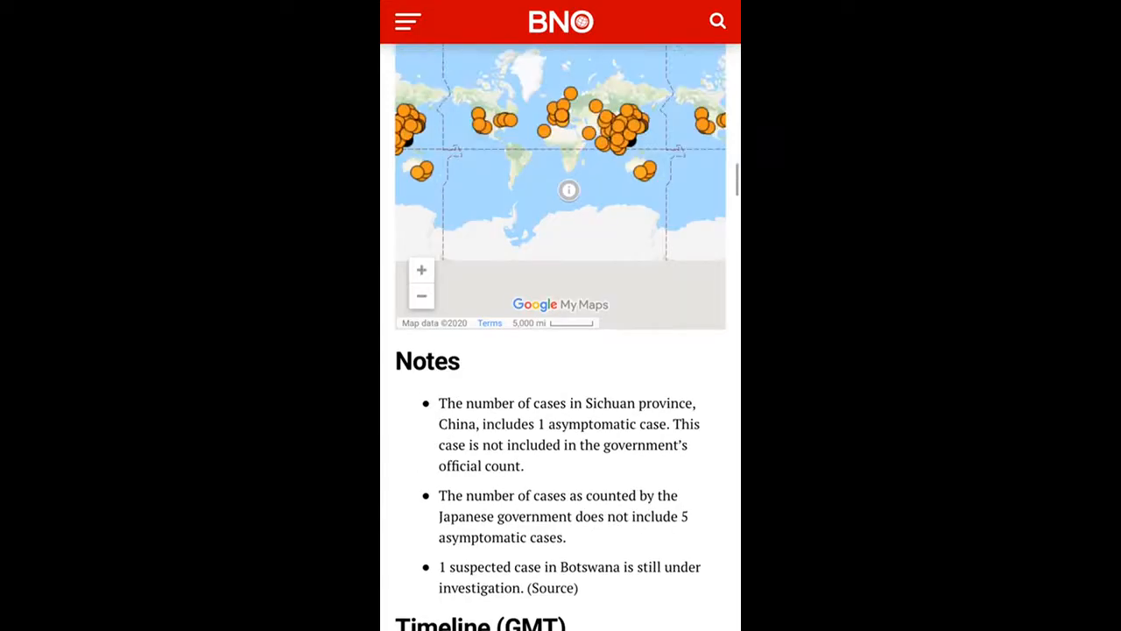
pyautogui.scroll(3)
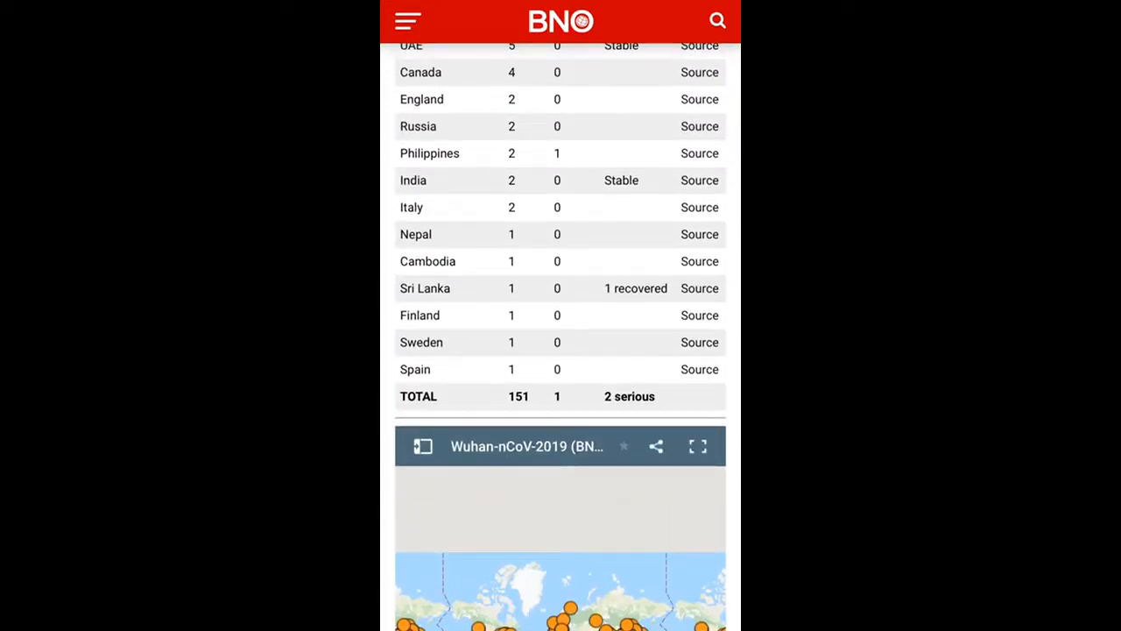
pyautogui.scroll(3)
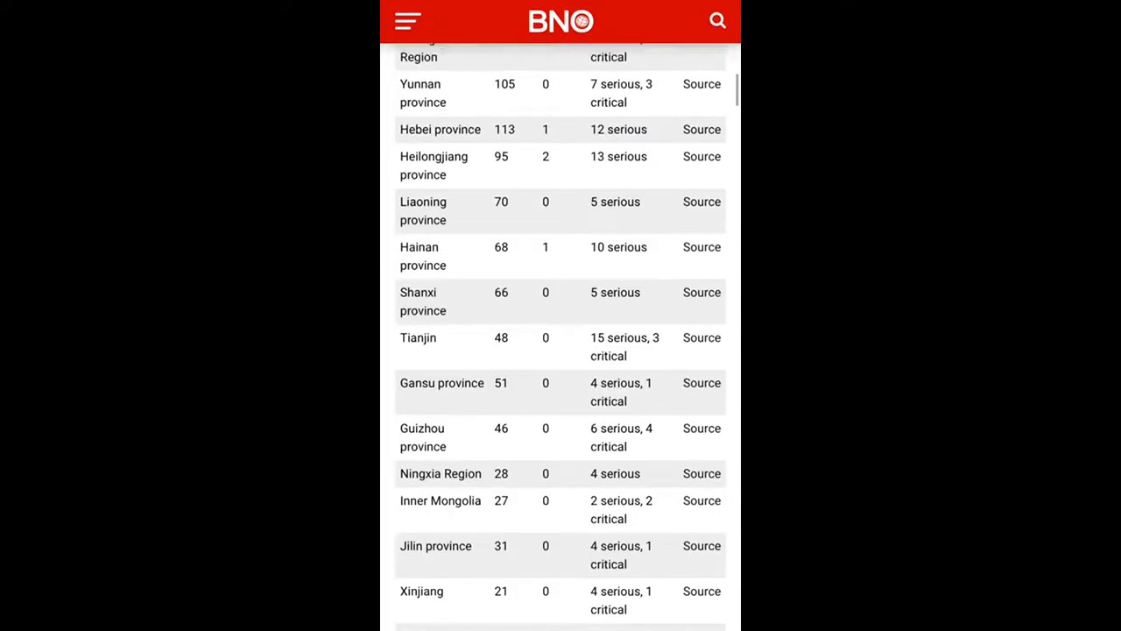
pyautogui.scroll(3)
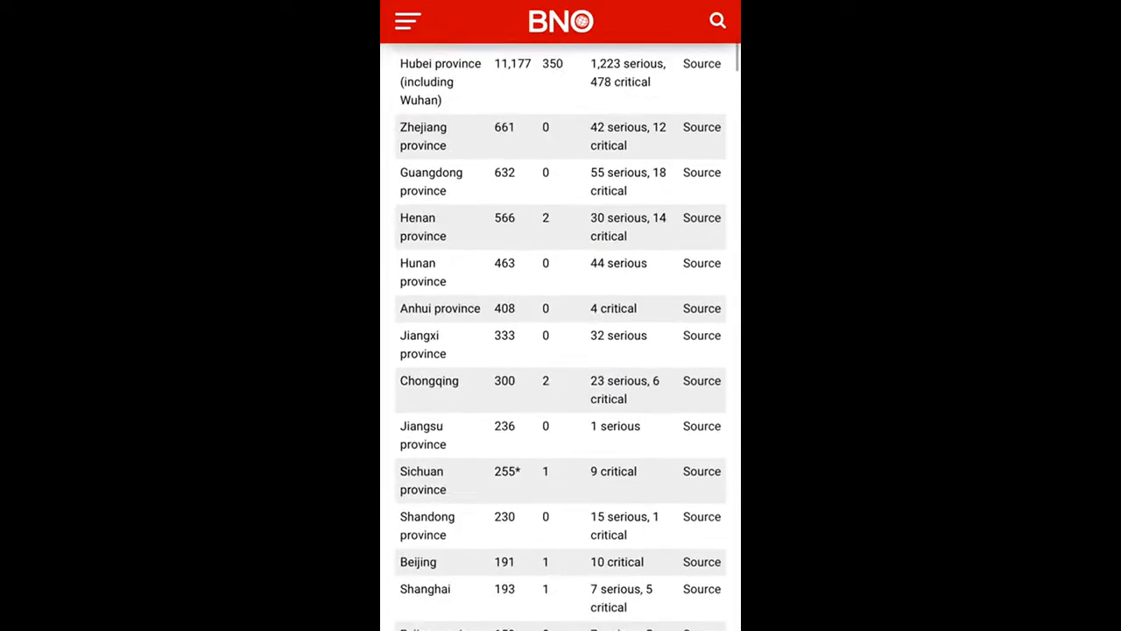
pyautogui.scroll(3)
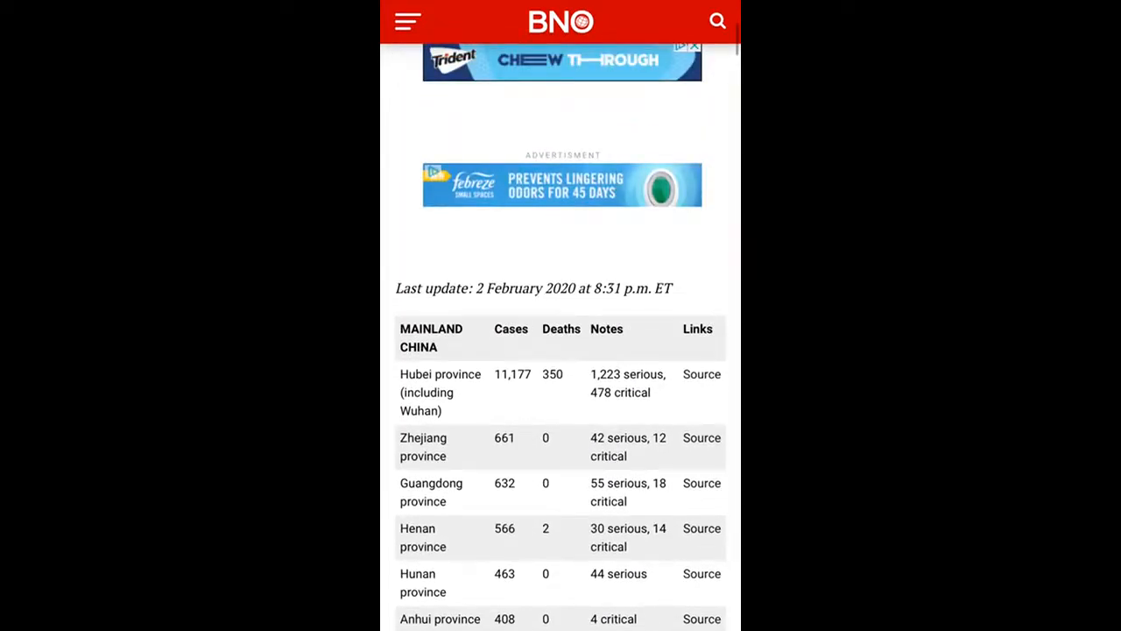
pyautogui.scroll(3)
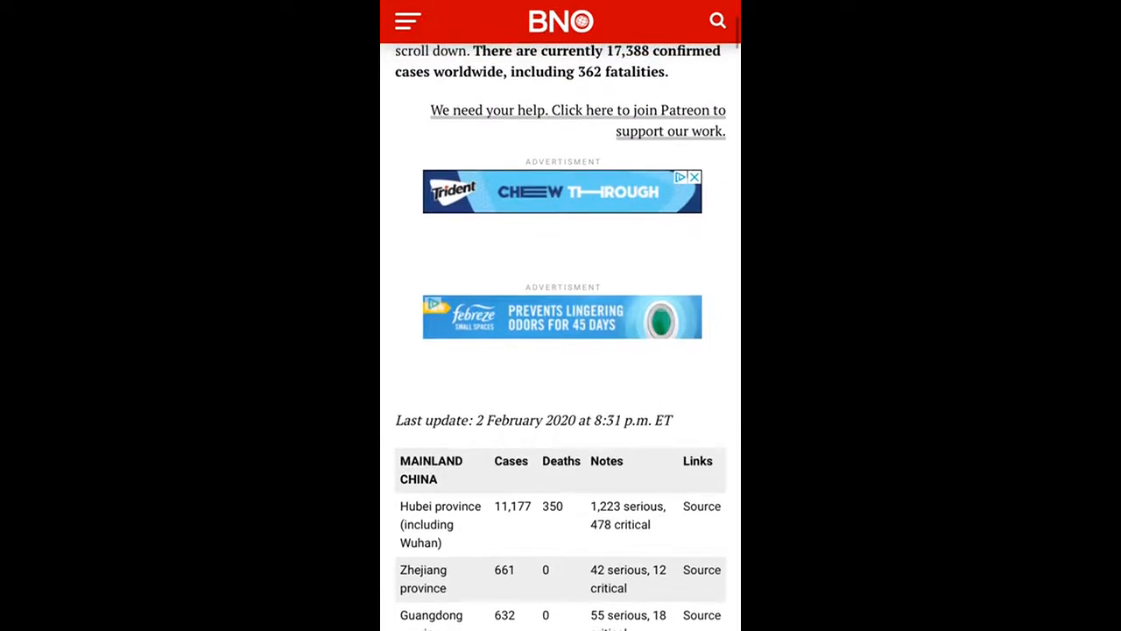